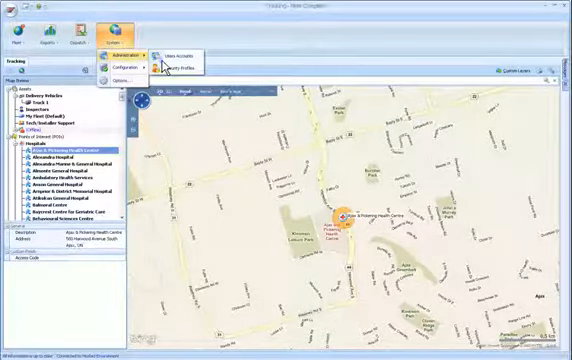
Step: Show the User Accounts list from the Administration menu
left_click(180, 46)
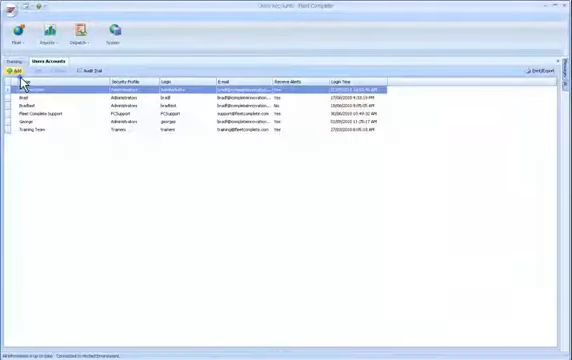
left_click(12, 74)
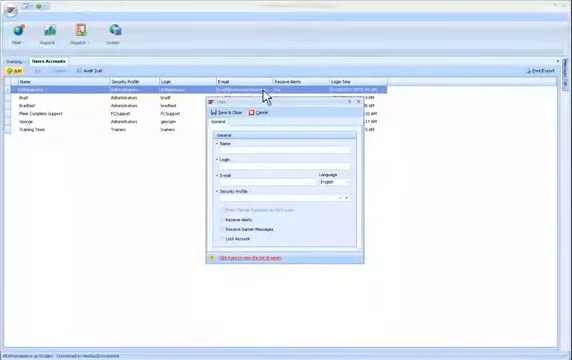
mouse_move(298, 112)
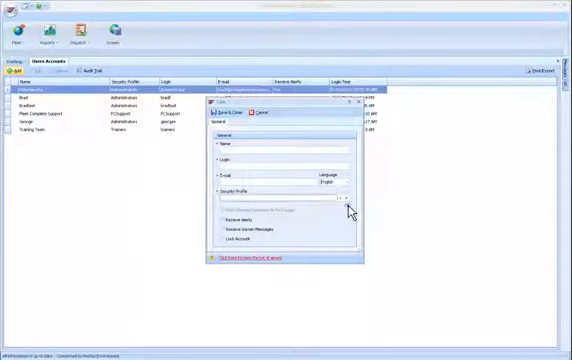
left_click(346, 192)
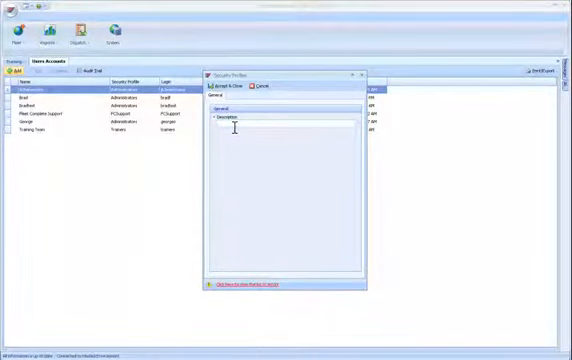
left_click(230, 86)
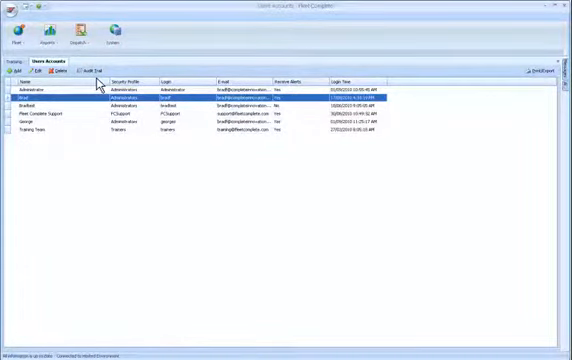
left_click(88, 72)
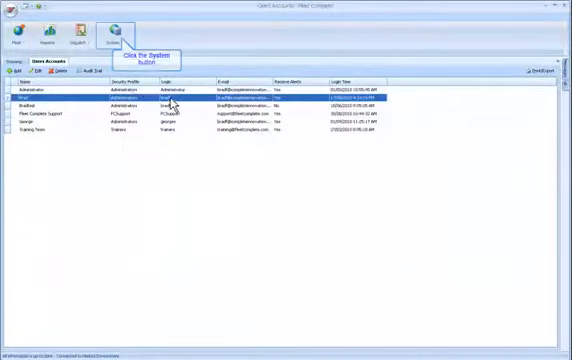
Step: Go to Security Profiles and add a new security profile
left_click(108, 38)
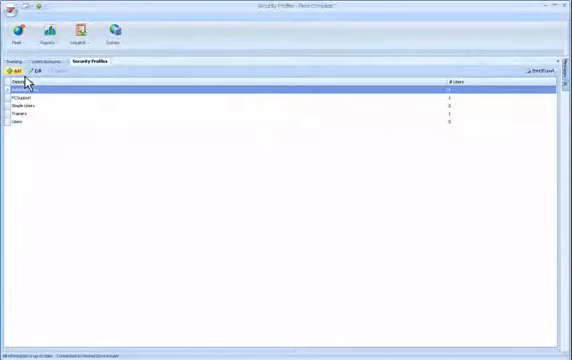
left_click(16, 72)
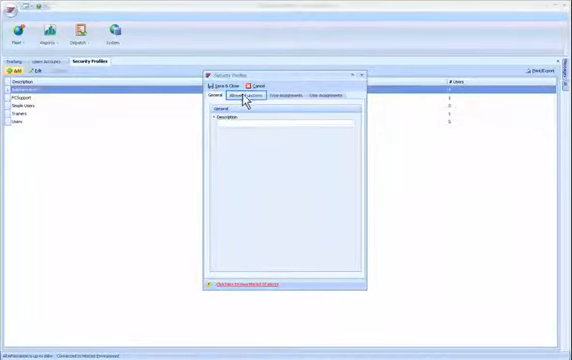
Step: Review the Function Access list, then the assignable users for the new profile
left_click(248, 94)
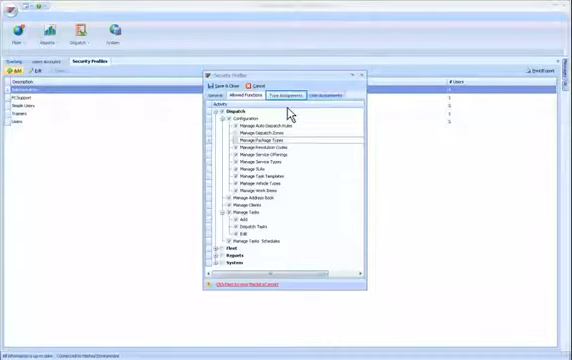
left_click(288, 92)
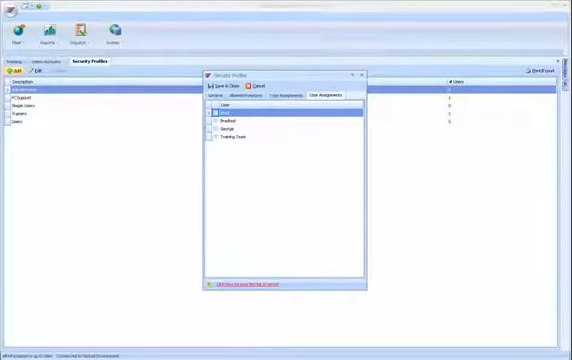
Step: Cancel the new security profile and return to the profiles list
left_click(212, 112)
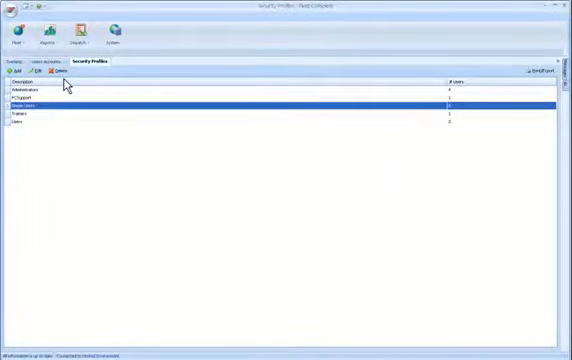
Step: Bring up the Administration dropdown from the security profiles list
left_click(56, 72)
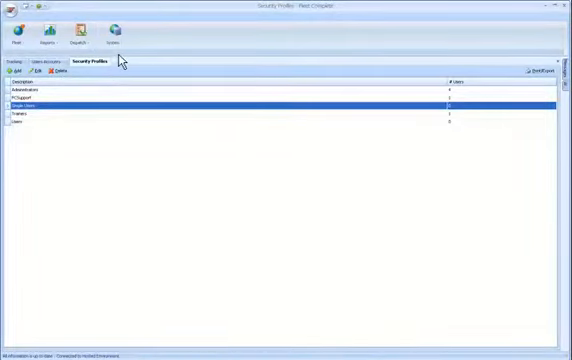
left_click(120, 30)
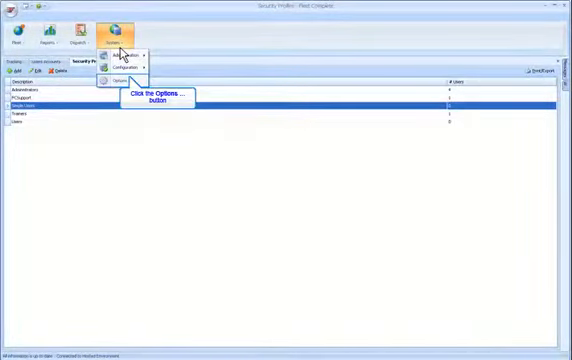